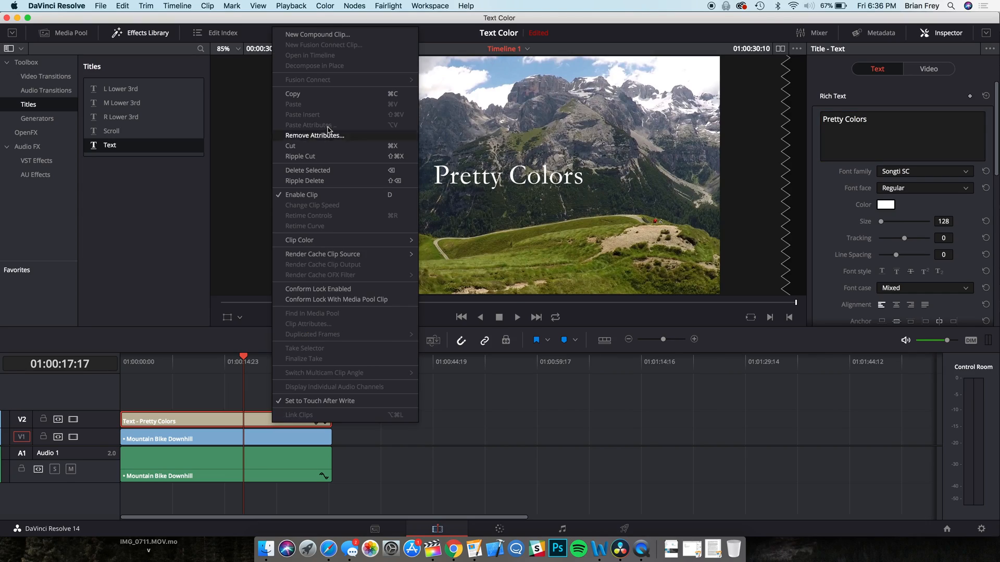
Step: Create a compound clip from the Pretty Colors title and select it
click(318, 33)
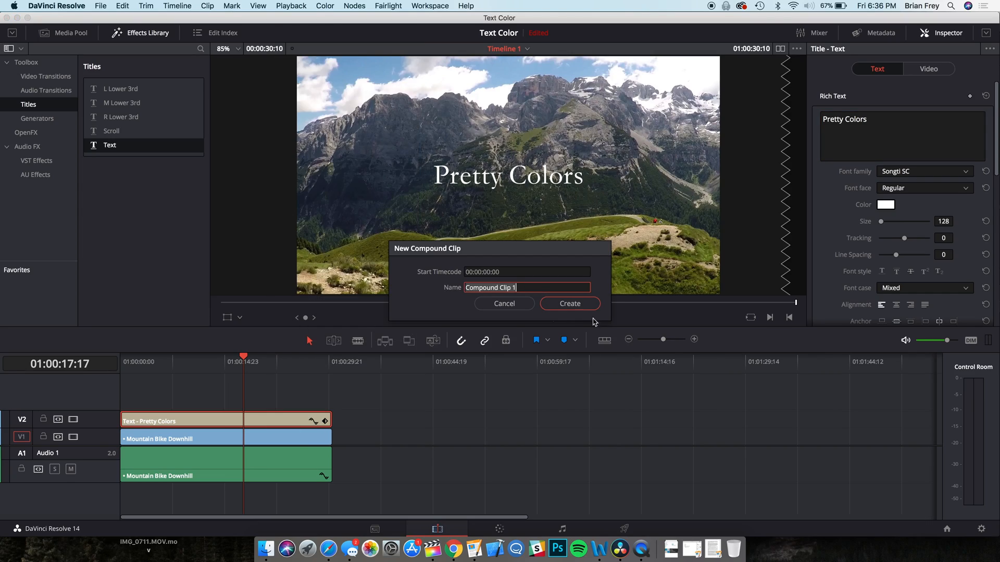
click(568, 303)
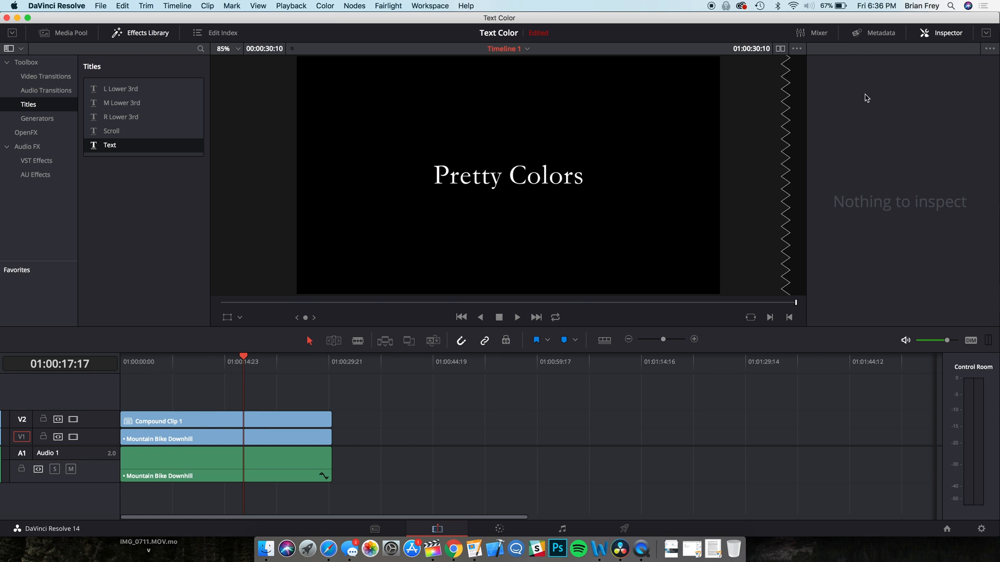
click(181, 420)
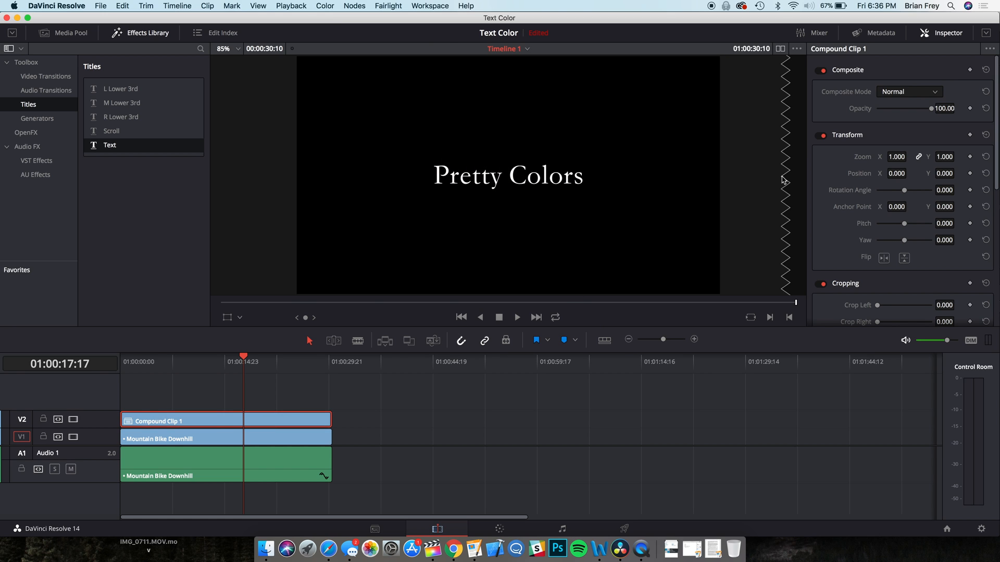
Step: Try the Add composite mode on the compound clip, then return it to Normal
click(908, 91)
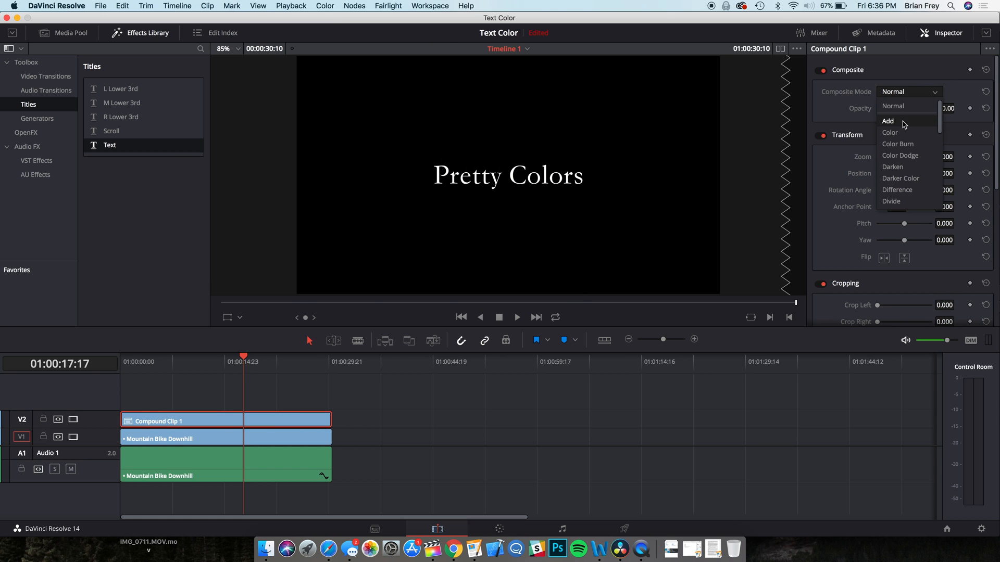
click(887, 121)
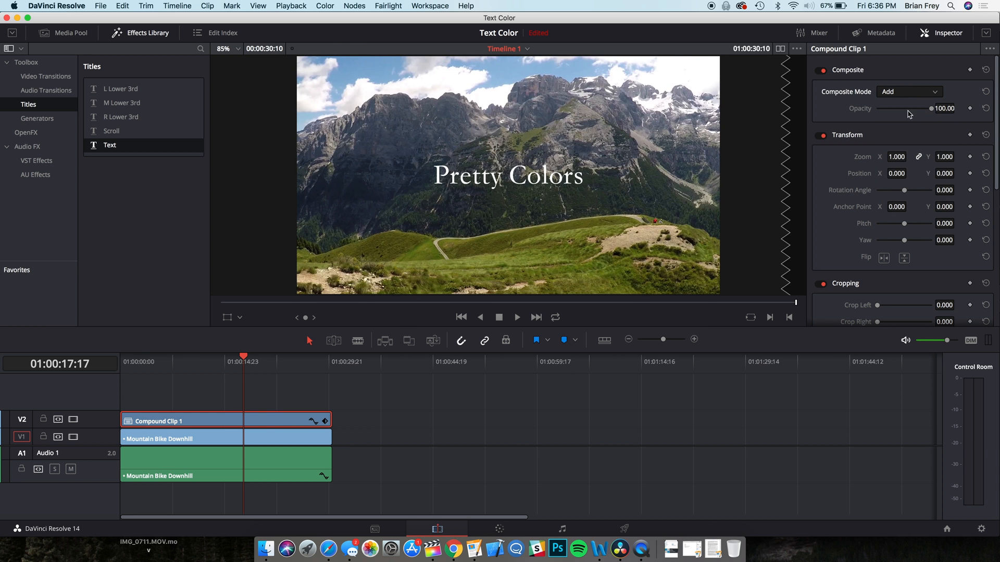
click(910, 91)
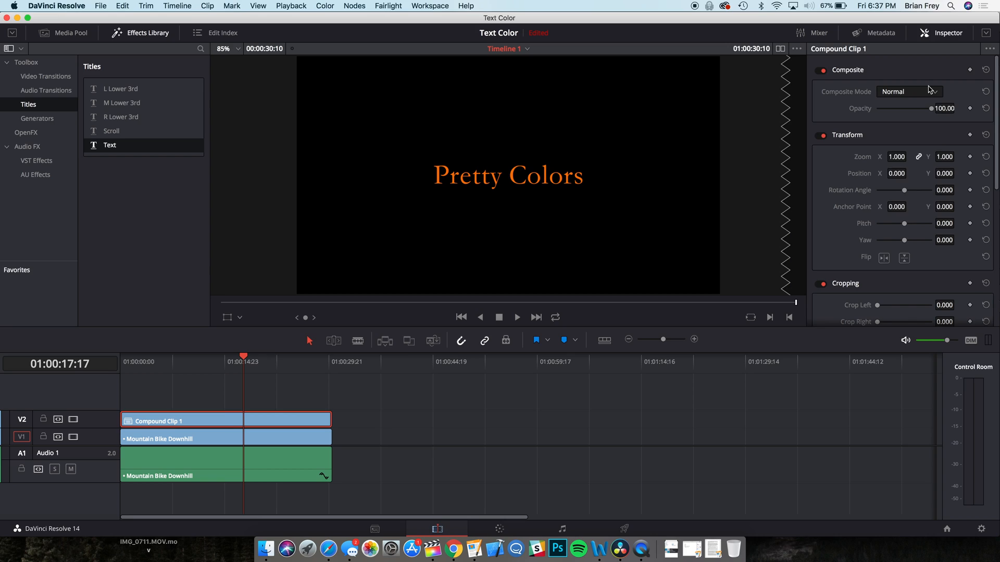
click(908, 92)
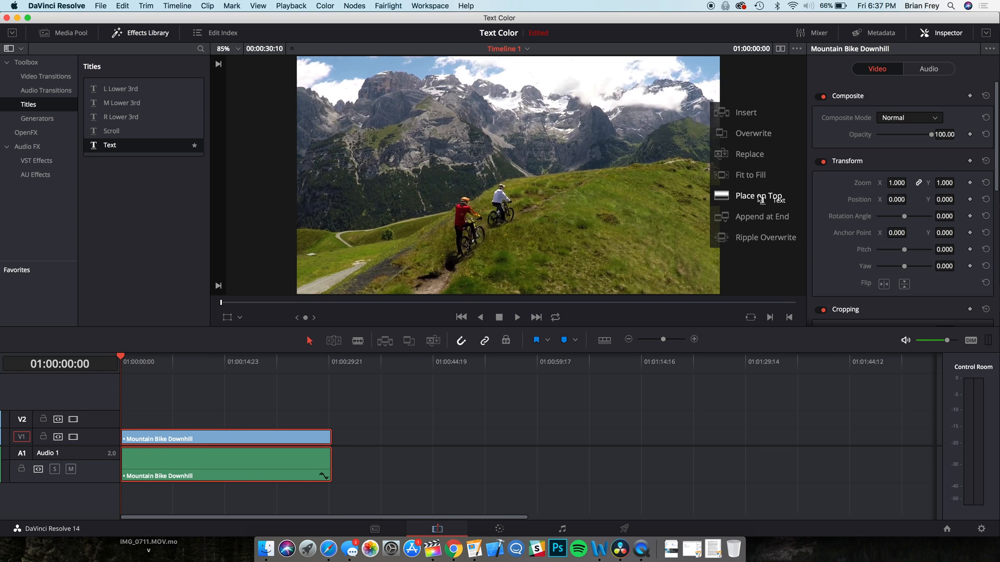
Step: Place a new Text title on top of the bike footage and start retyping it as 'Pretty Colors'
click(758, 196)
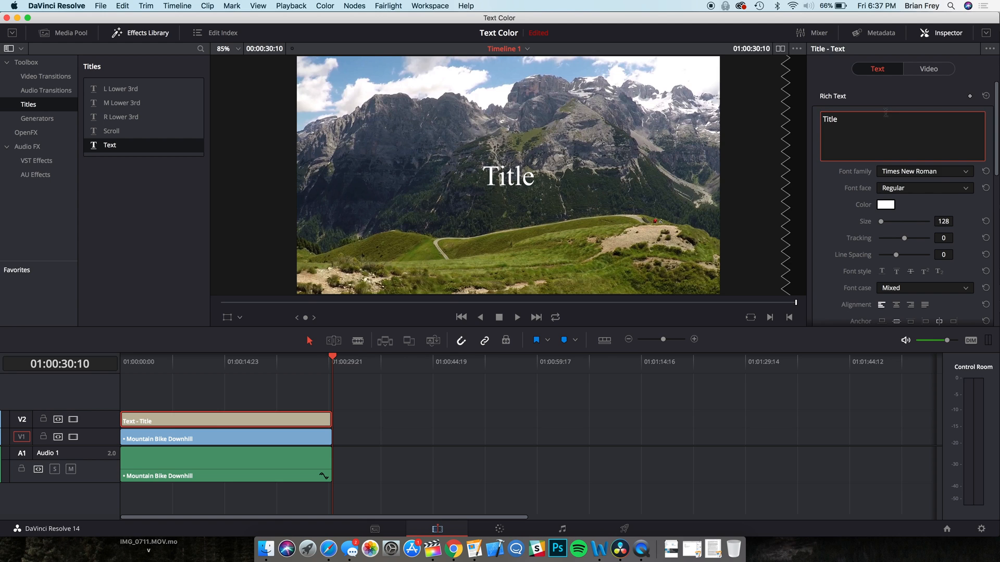
text(Pretty Colors)
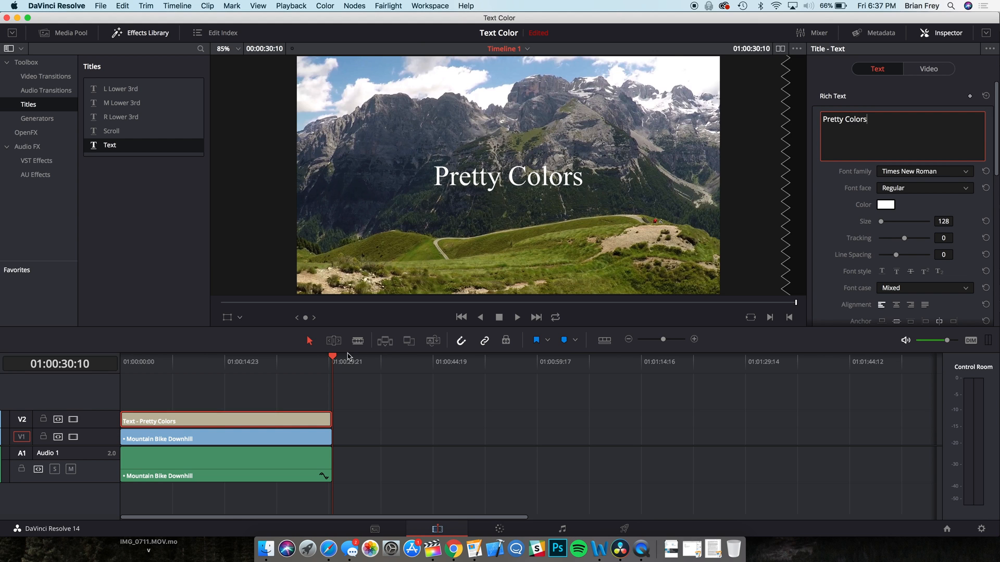
Step: Turn the Pretty Colors title into Compound Clip 2 and select it for grading
right_click(225, 421)
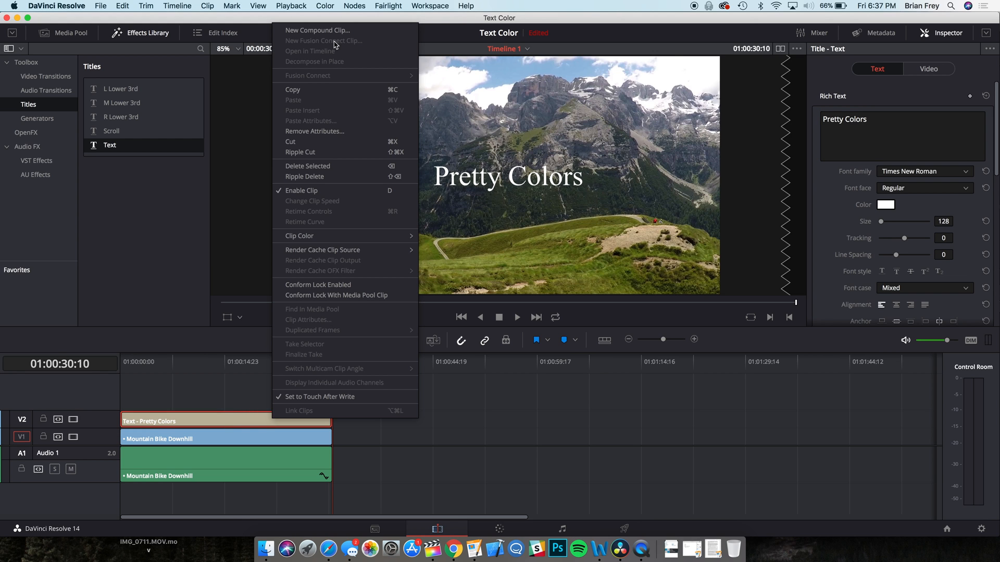
click(317, 30)
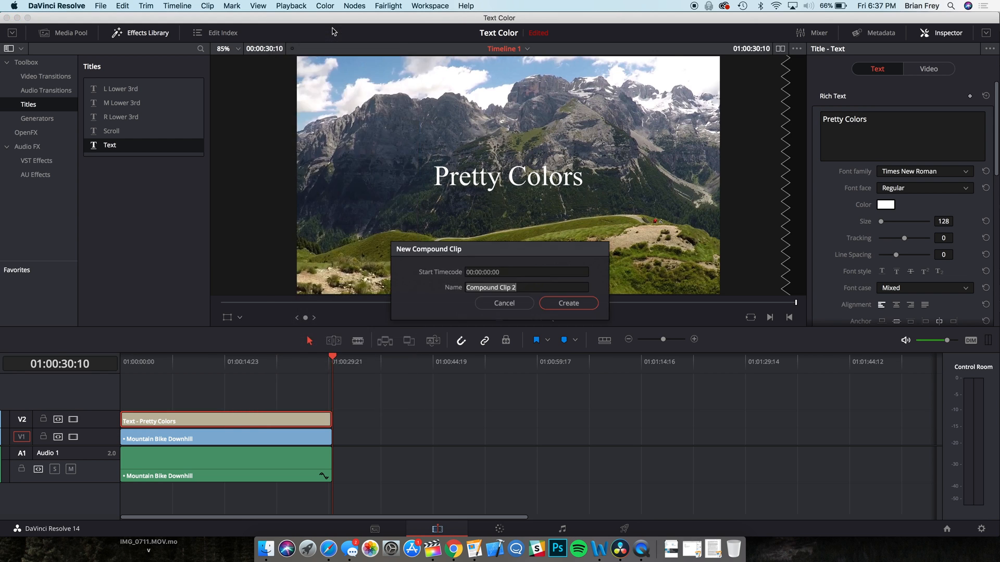
click(567, 303)
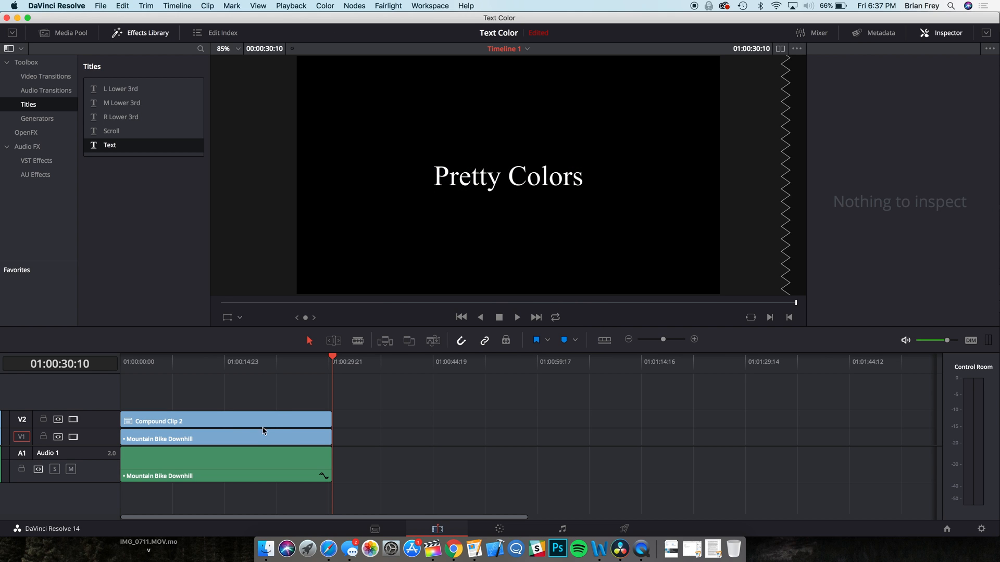
click(224, 421)
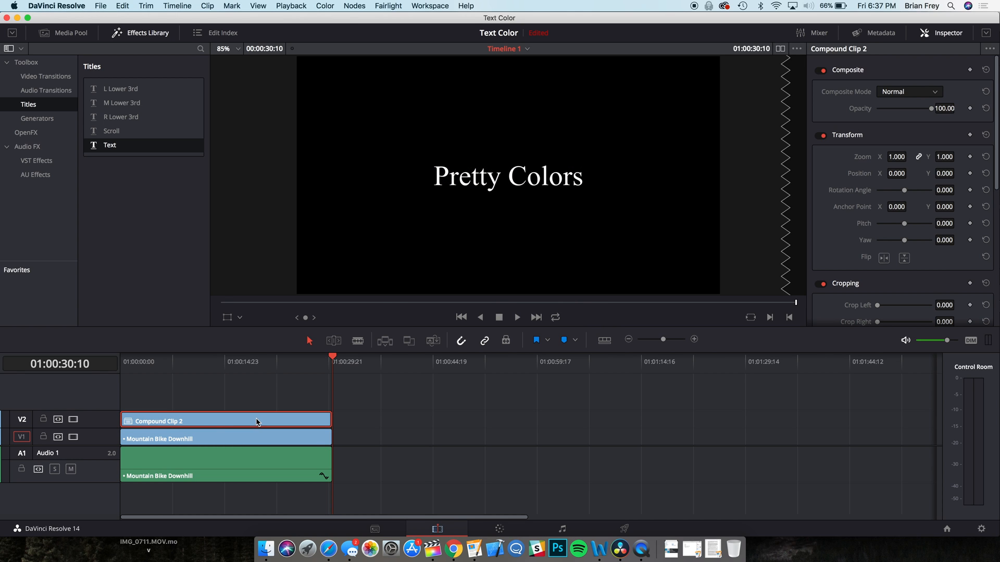
mouse_move(259, 422)
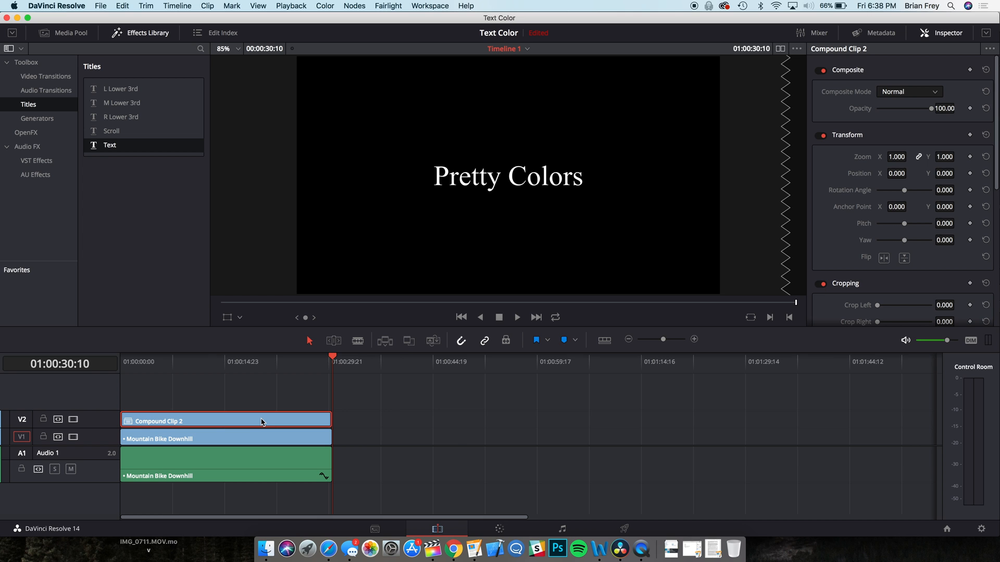
mouse_move(500, 528)
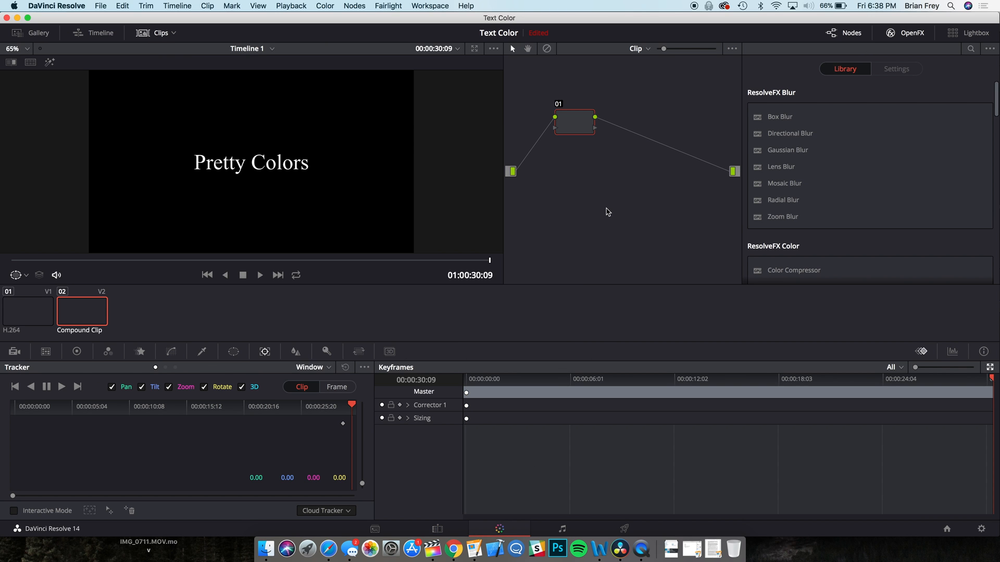
Step: Add an alpha output and extra corrector nodes to Compound Clip 2's node graph
right_click(606, 211)
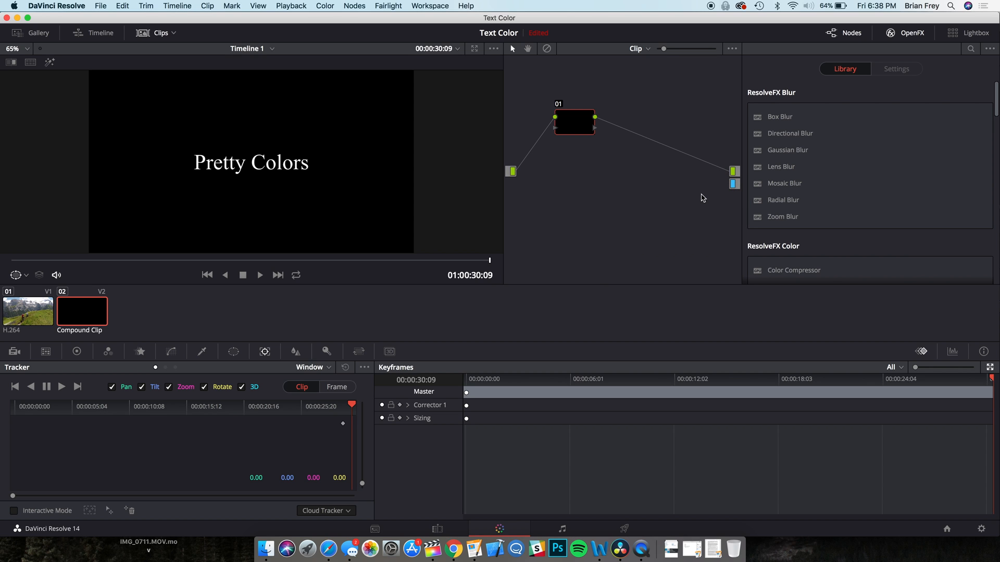
right_click(701, 198)
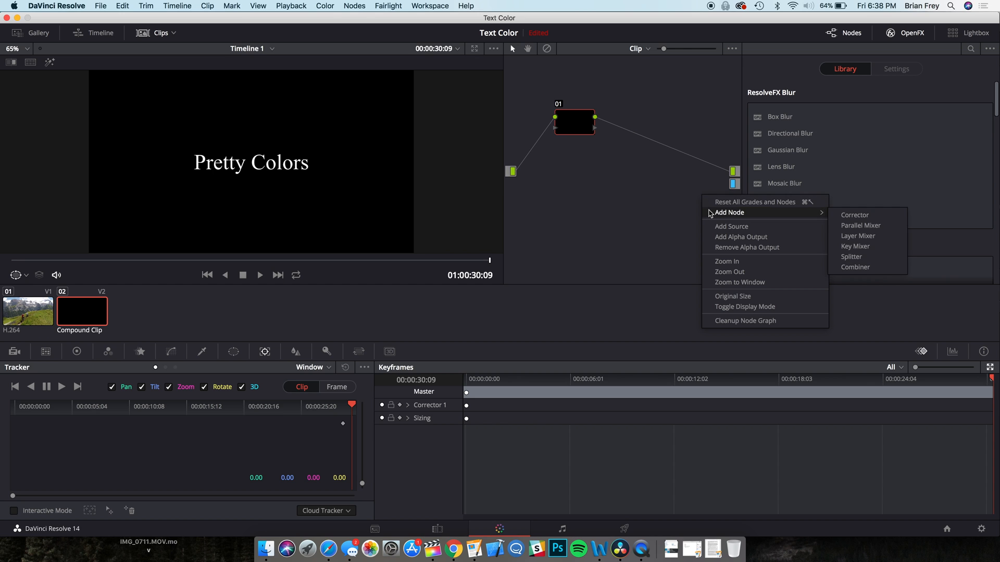
click(854, 215)
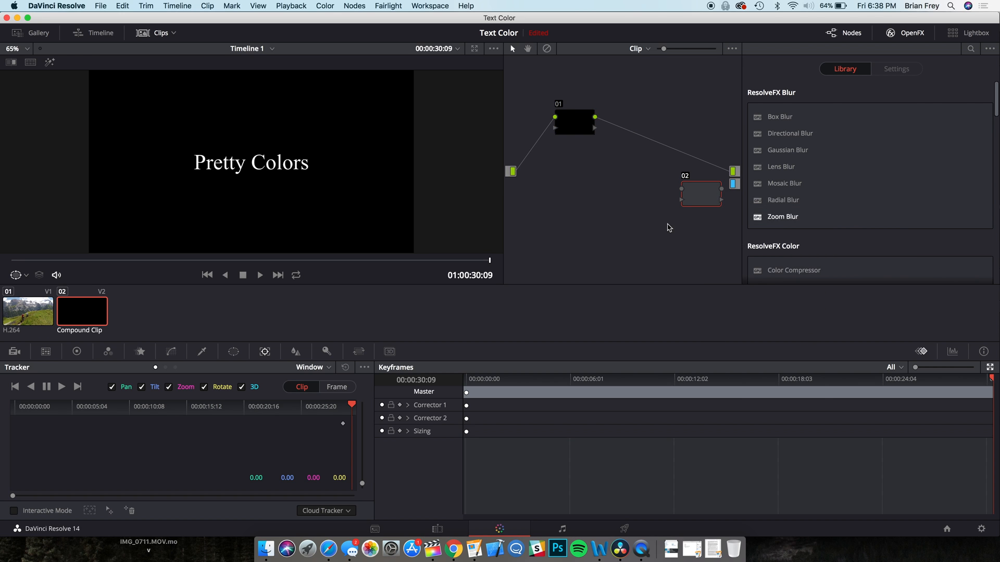
right_click(669, 228)
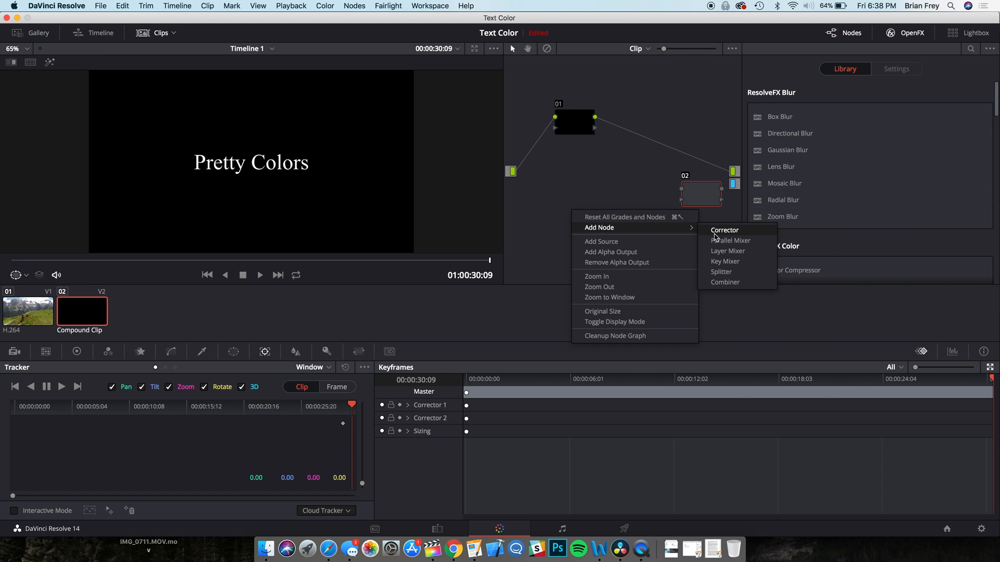
click(723, 230)
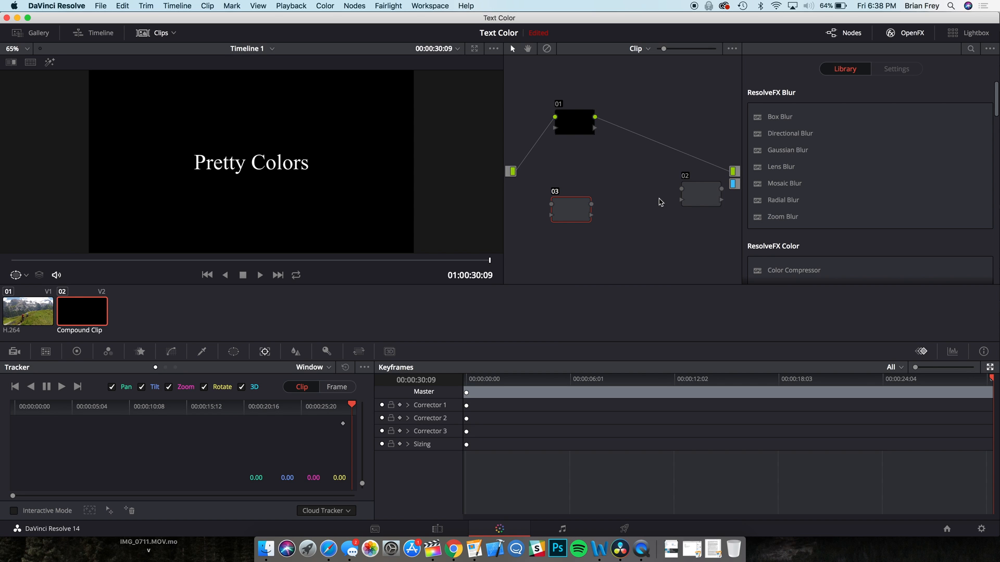
mouse_move(595, 120)
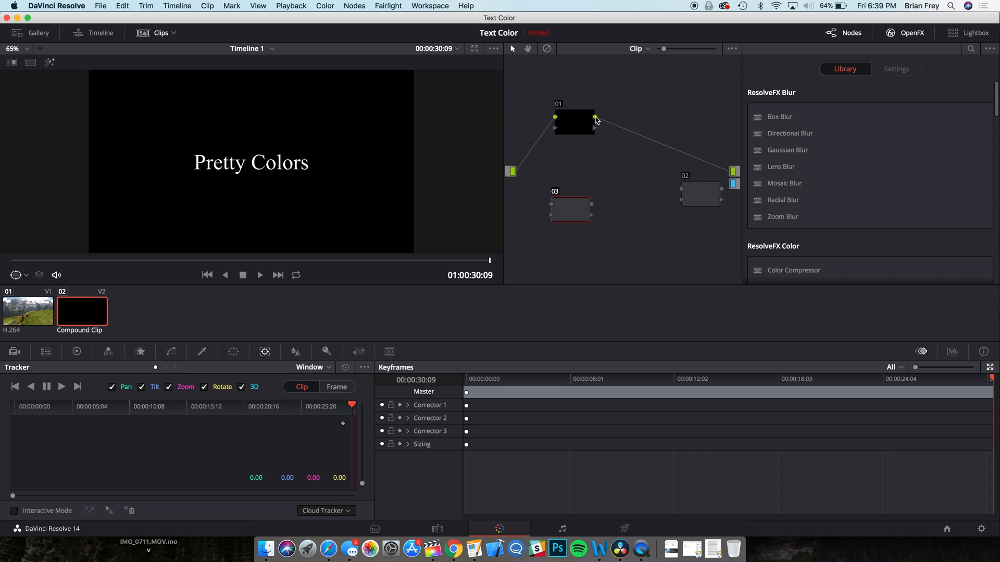
mouse_move(611, 126)
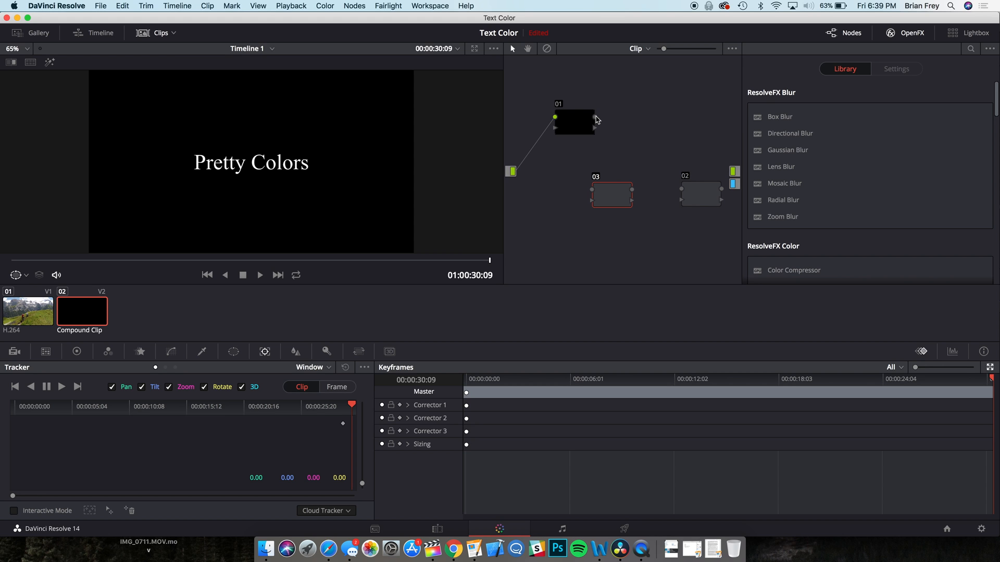
Step: Wire node 01 into node 02, node 02 to the output, and select node 03
drag(595, 118, 681, 203)
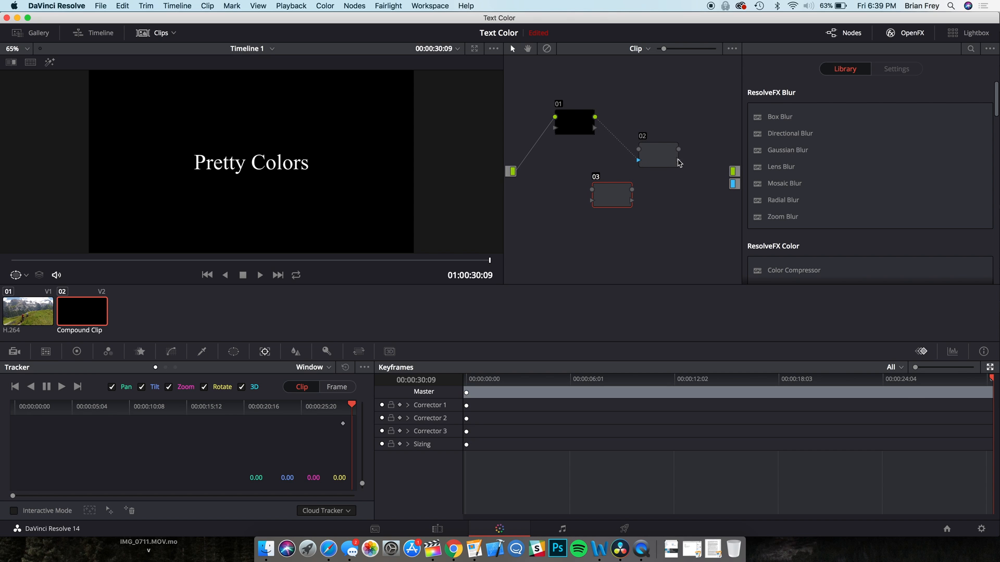
drag(679, 150, 733, 185)
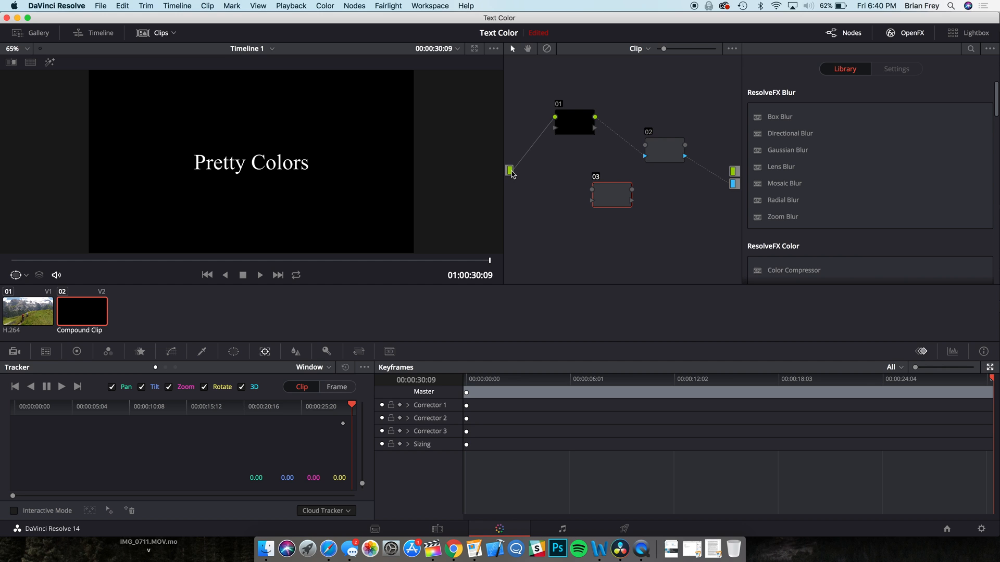
mouse_move(566, 187)
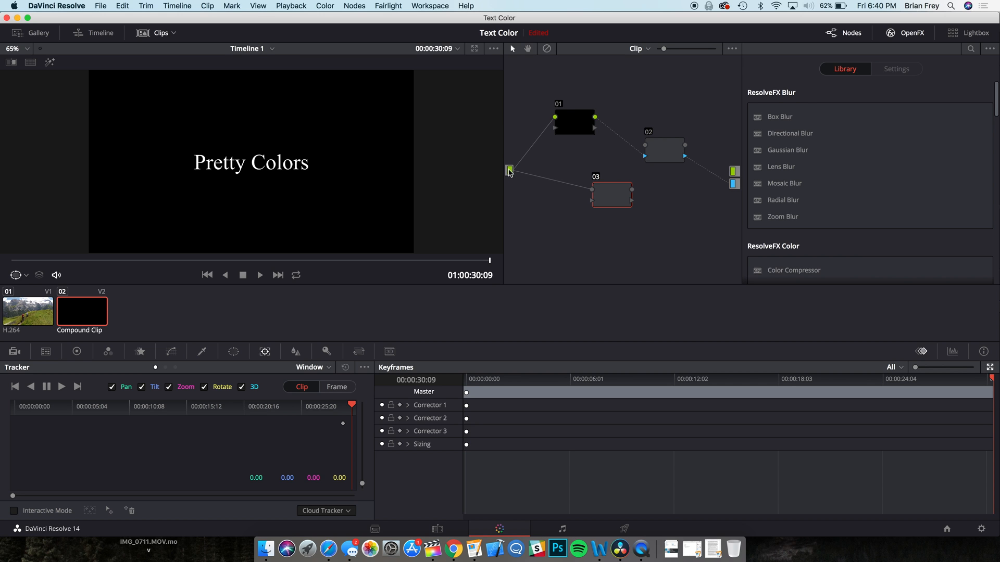
click(611, 195)
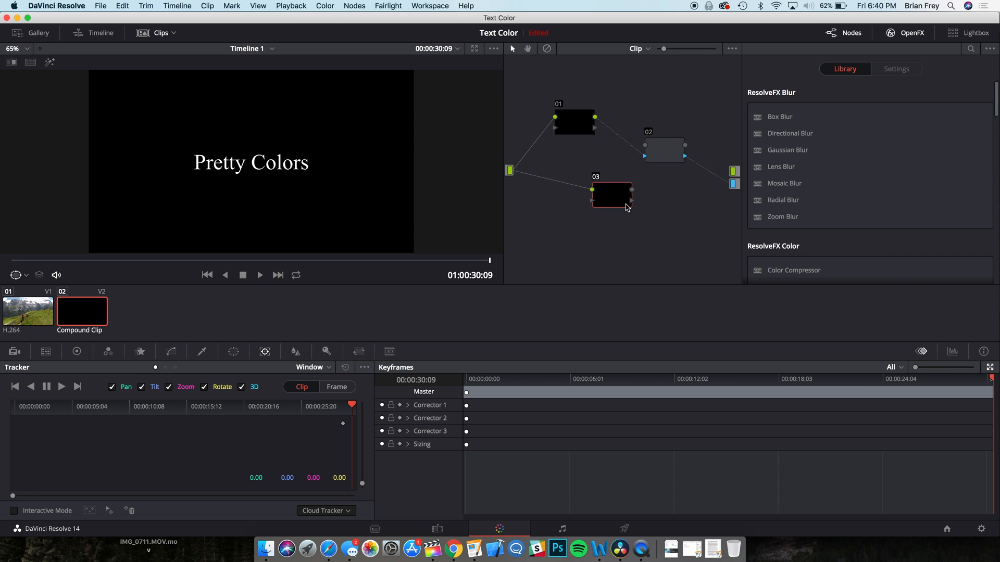
mouse_move(637, 192)
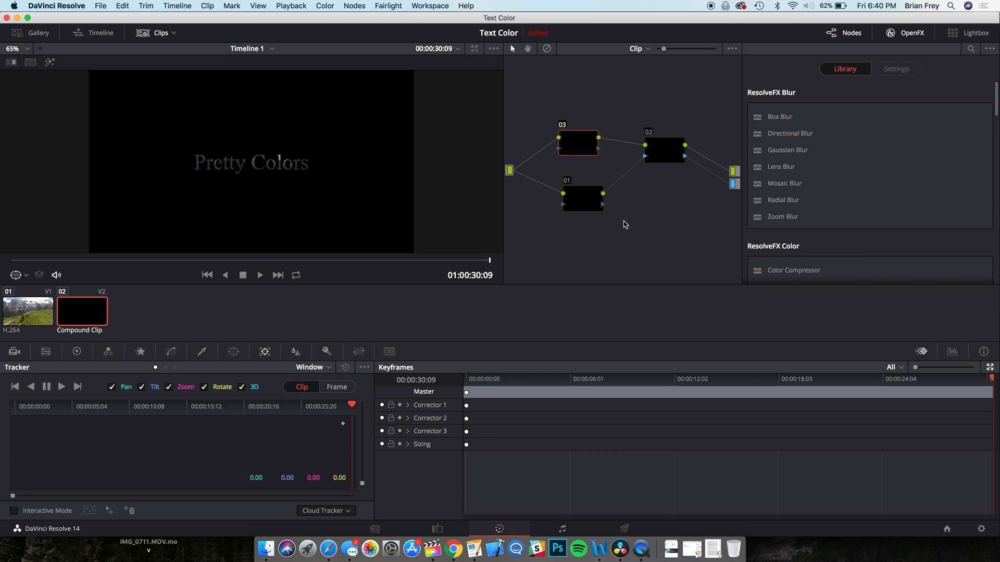
Step: Scroll the Library to reach the ResolveFX Color Generator for node 03
scroll(down, 3)
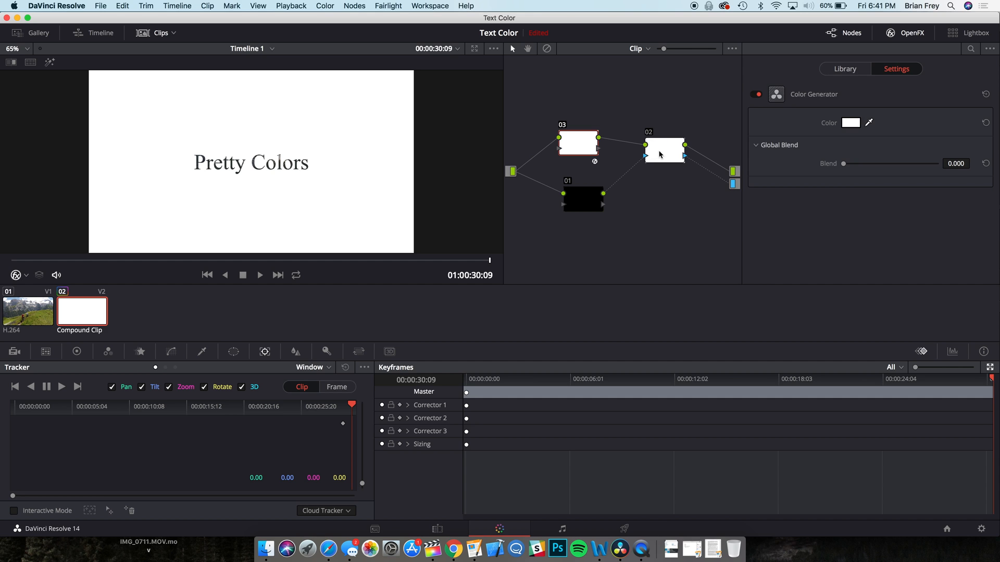
Step: Select node 02 and adjust its Key input so the title shows over the footage
click(845, 69)
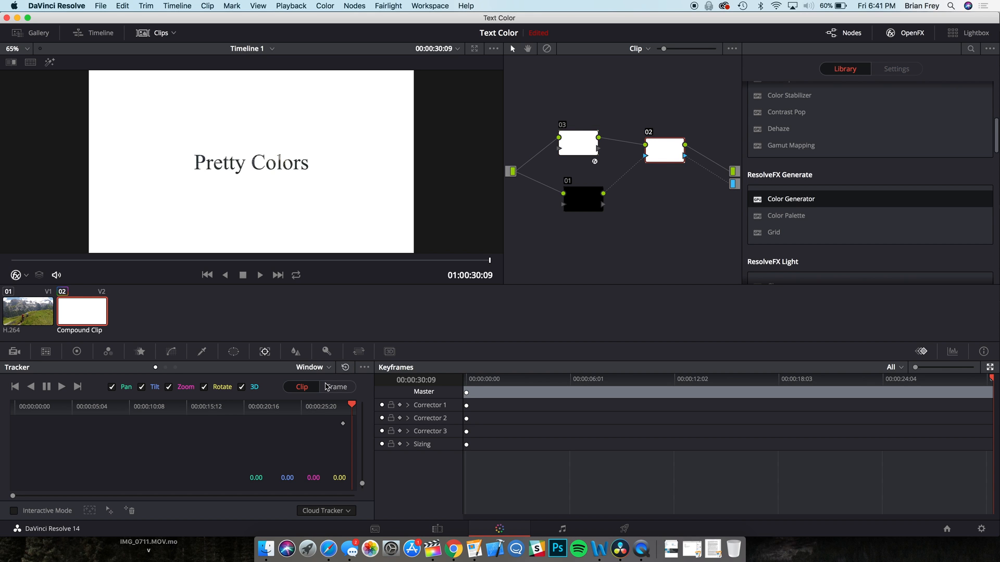
click(326, 351)
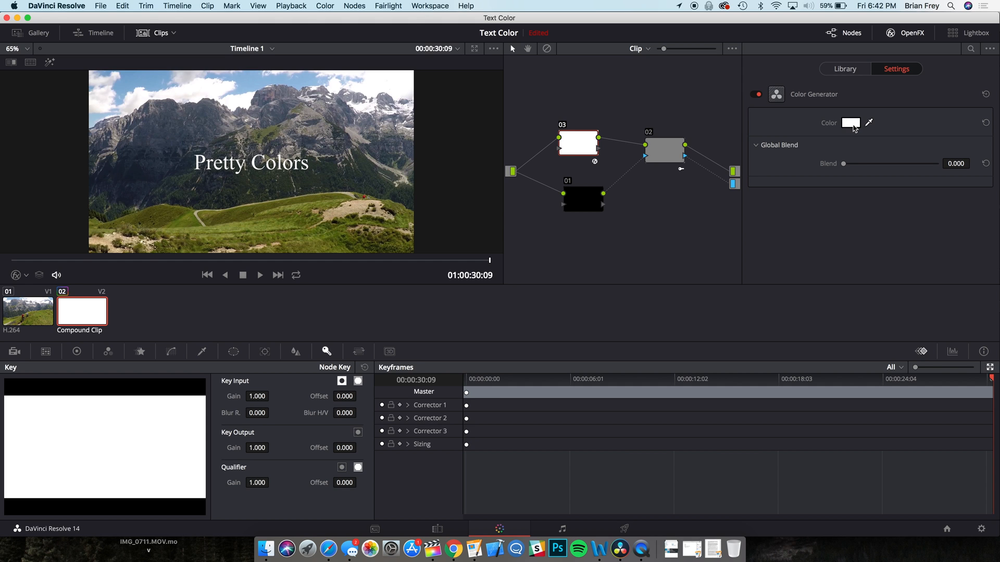
Step: Set the Color Generator to Red, then Orange, then Green to tint the title
click(851, 122)
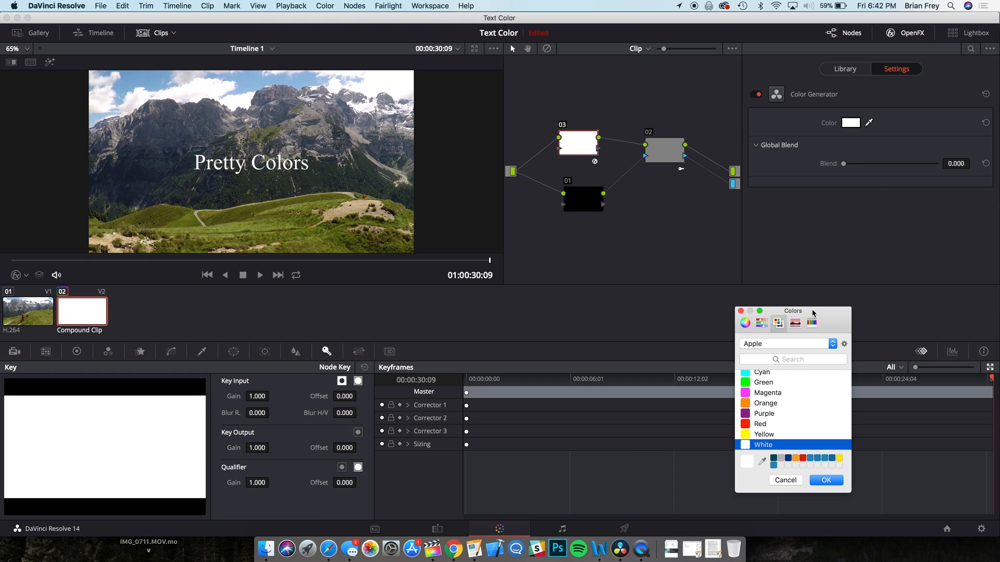
click(782, 299)
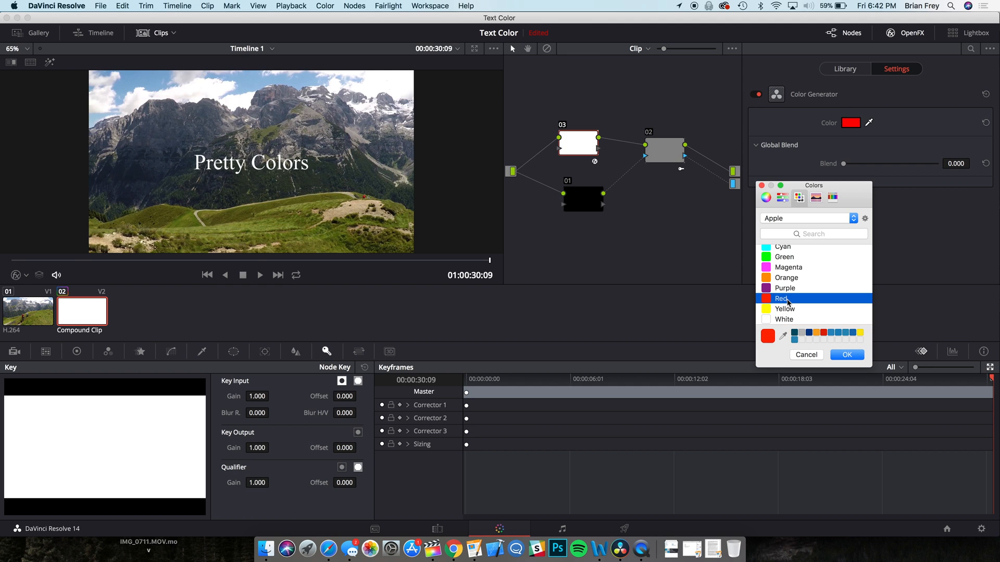
click(781, 299)
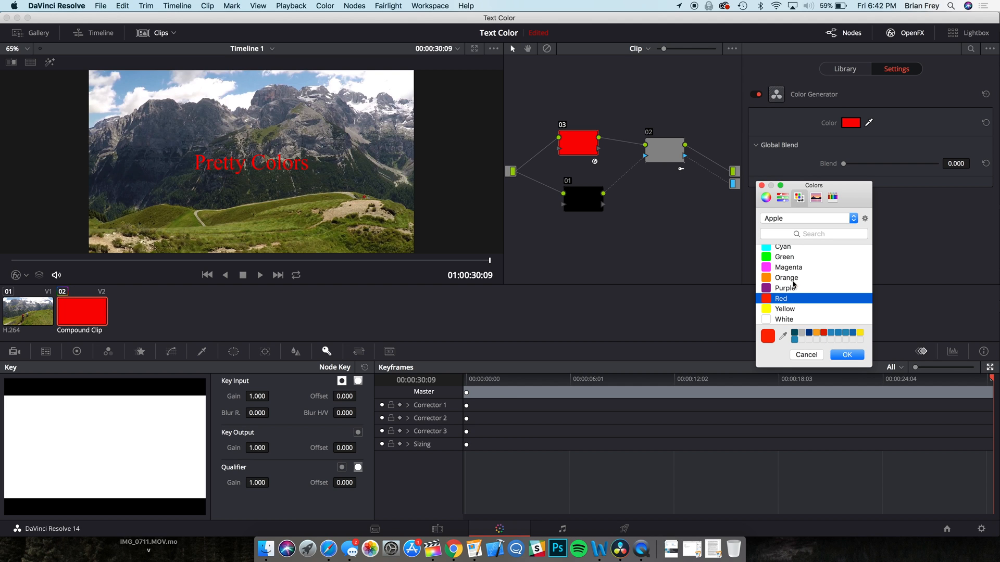
click(786, 277)
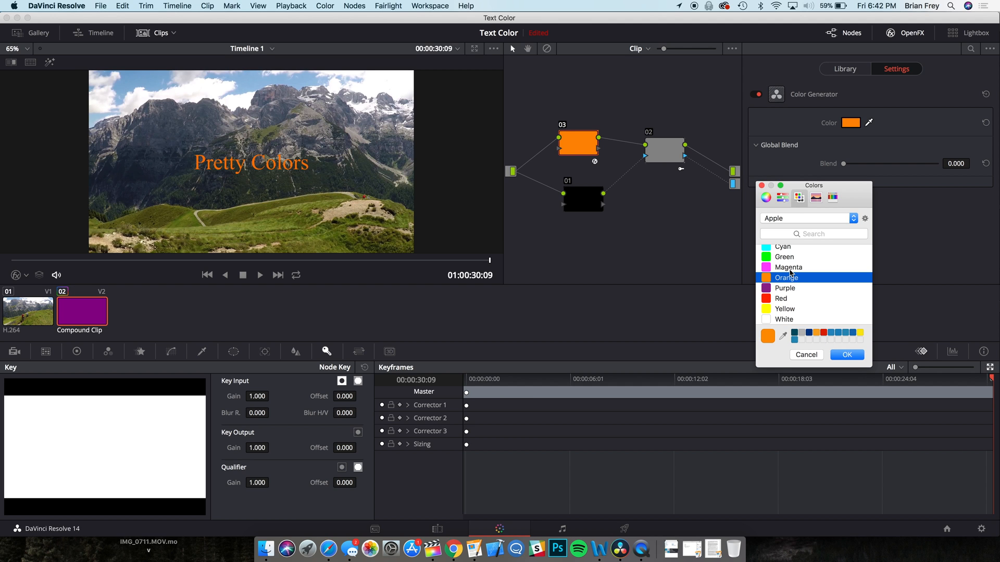
click(785, 257)
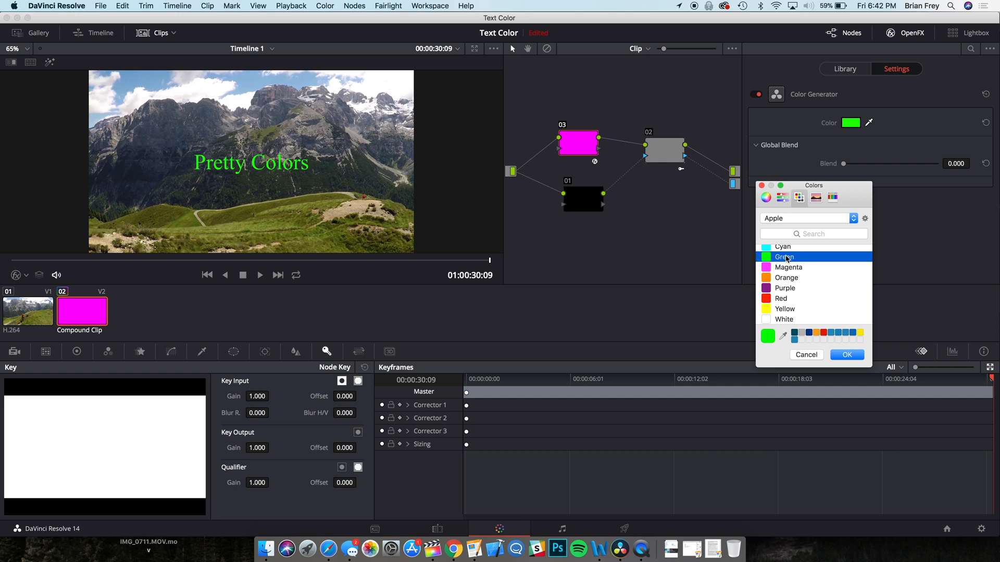